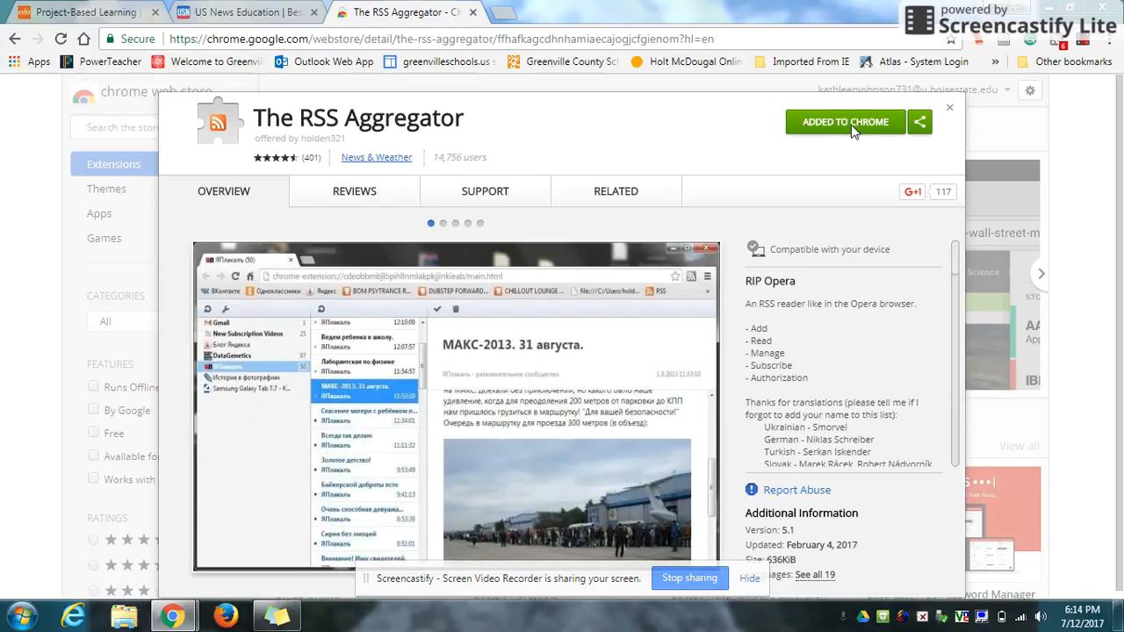
mouse_move(855, 132)
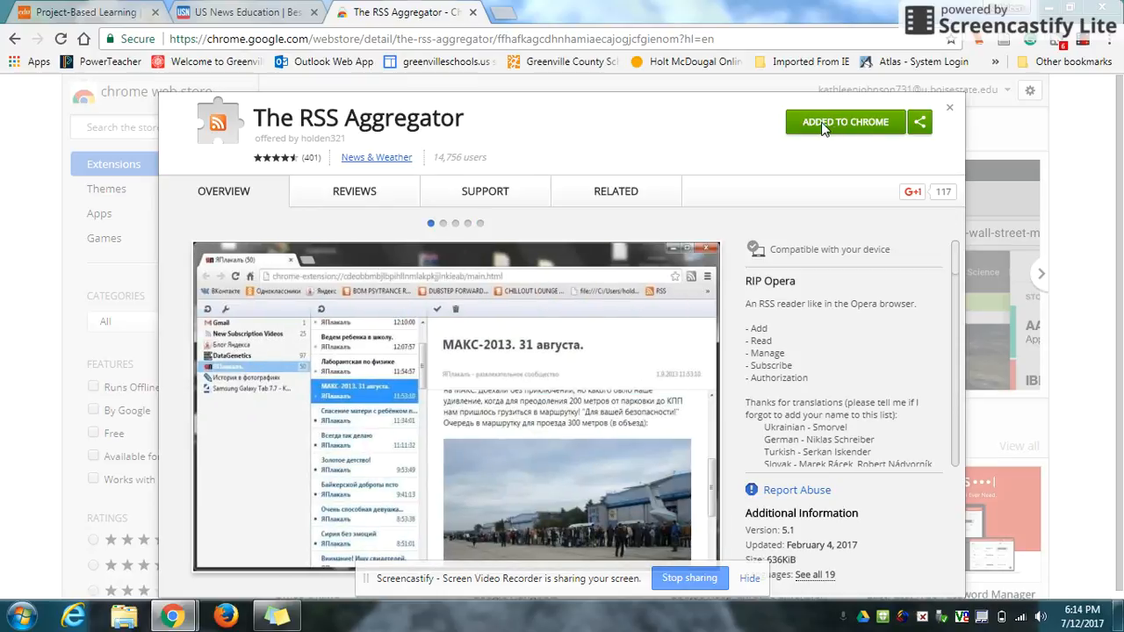
mouse_move(1057, 44)
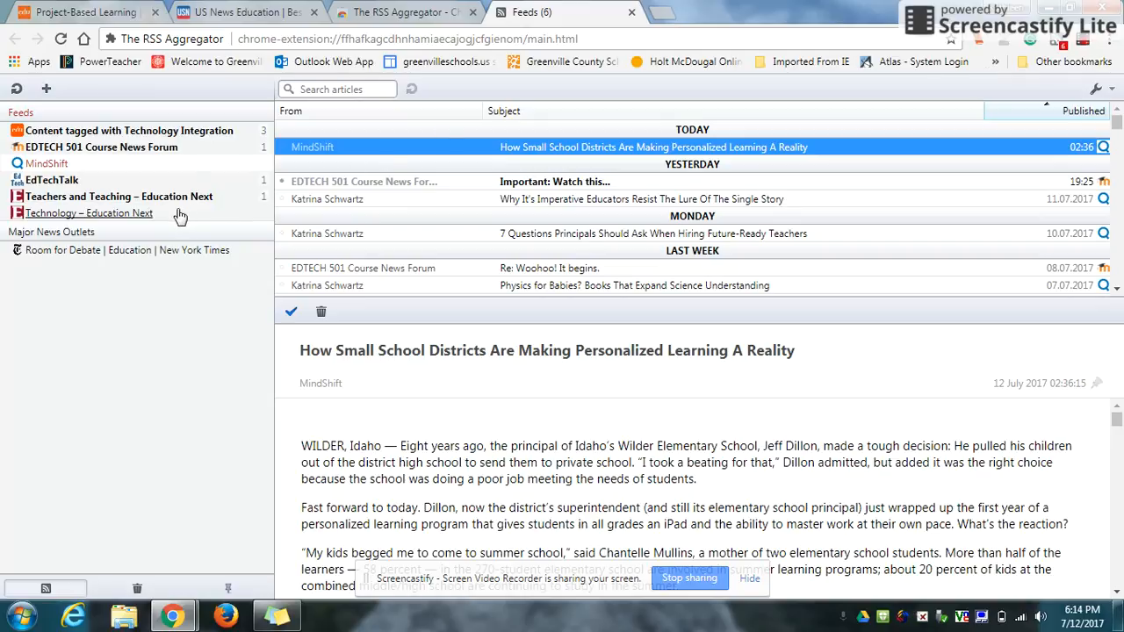
mouse_move(193, 154)
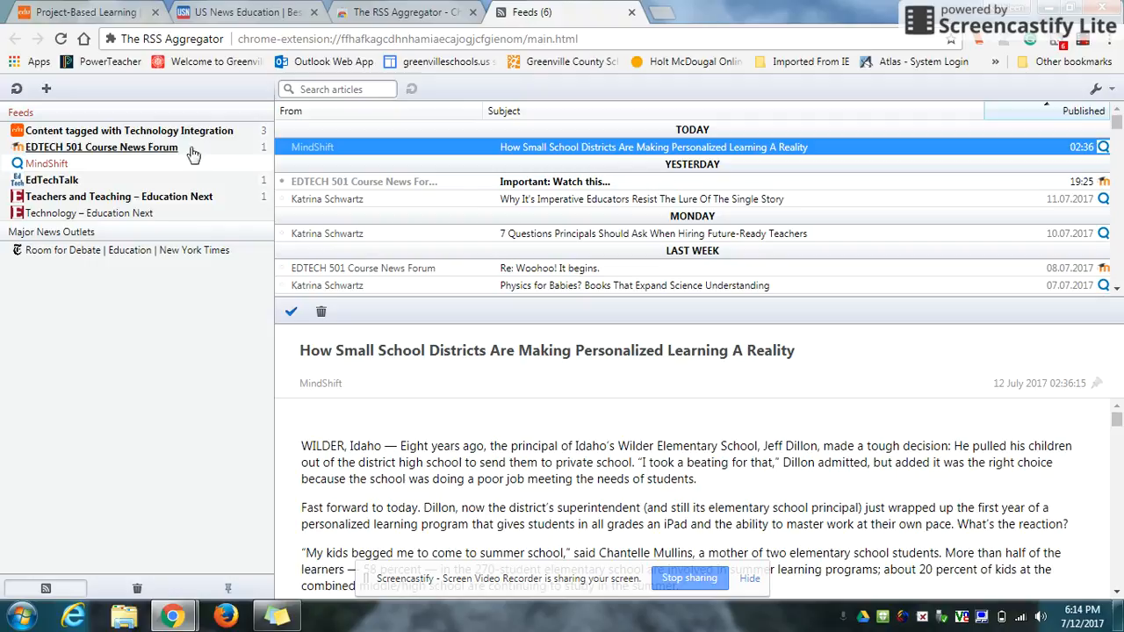
mouse_move(267, 144)
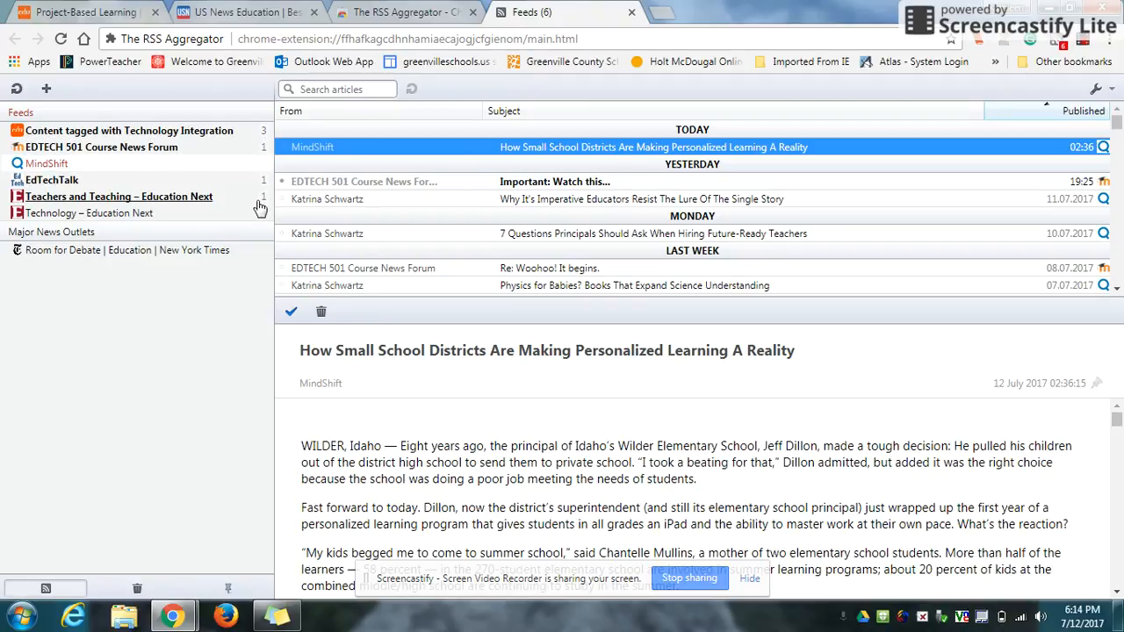
mouse_move(591, 260)
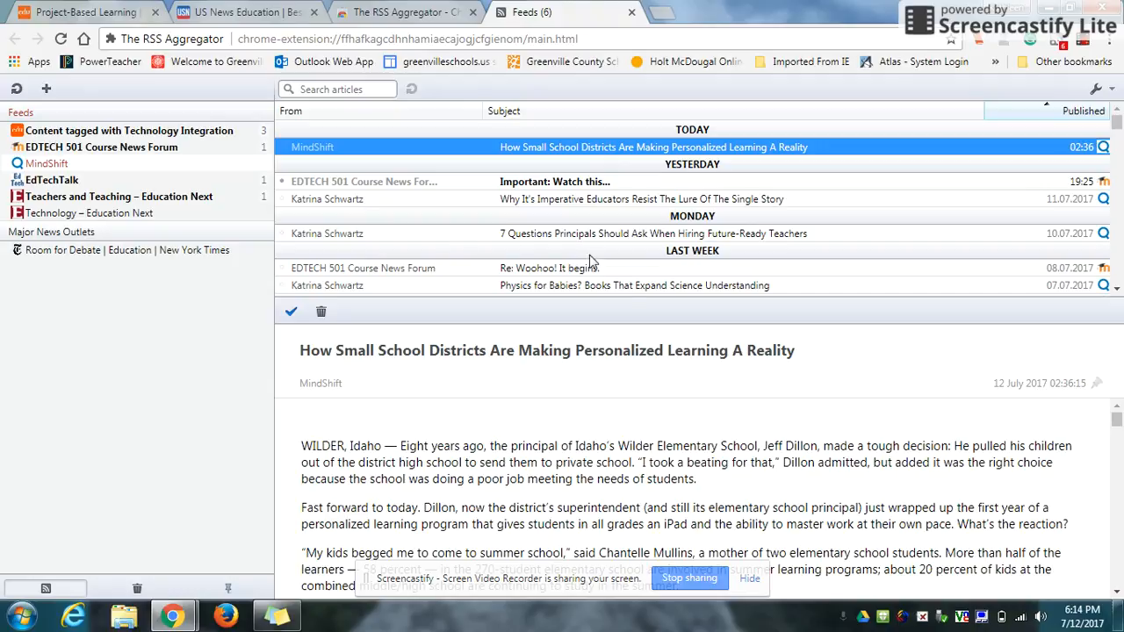
mouse_move(271, 218)
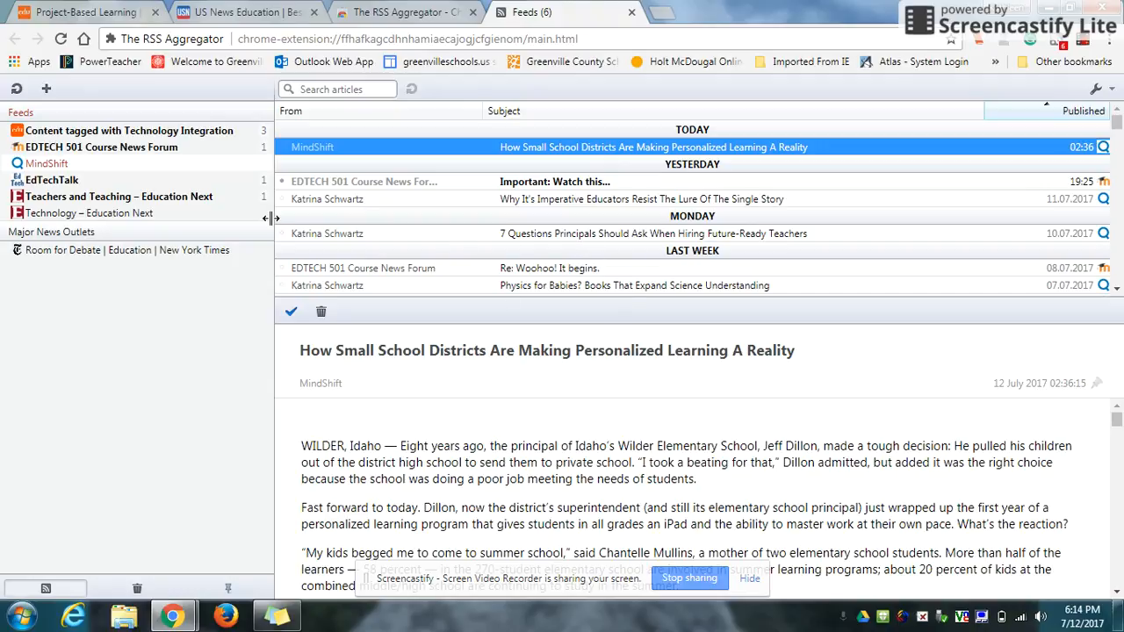
Browse the Technology Integration feed, reading the Meriden Public Schools and Flipping the Flipped Classroom articles
left_click(129, 130)
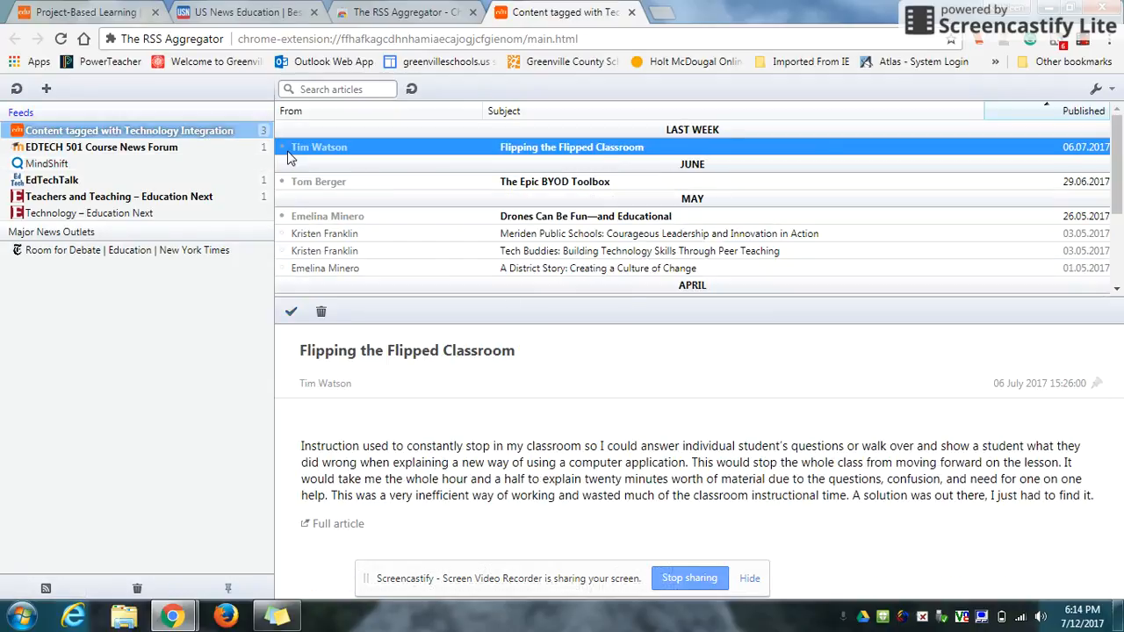
mouse_move(604, 160)
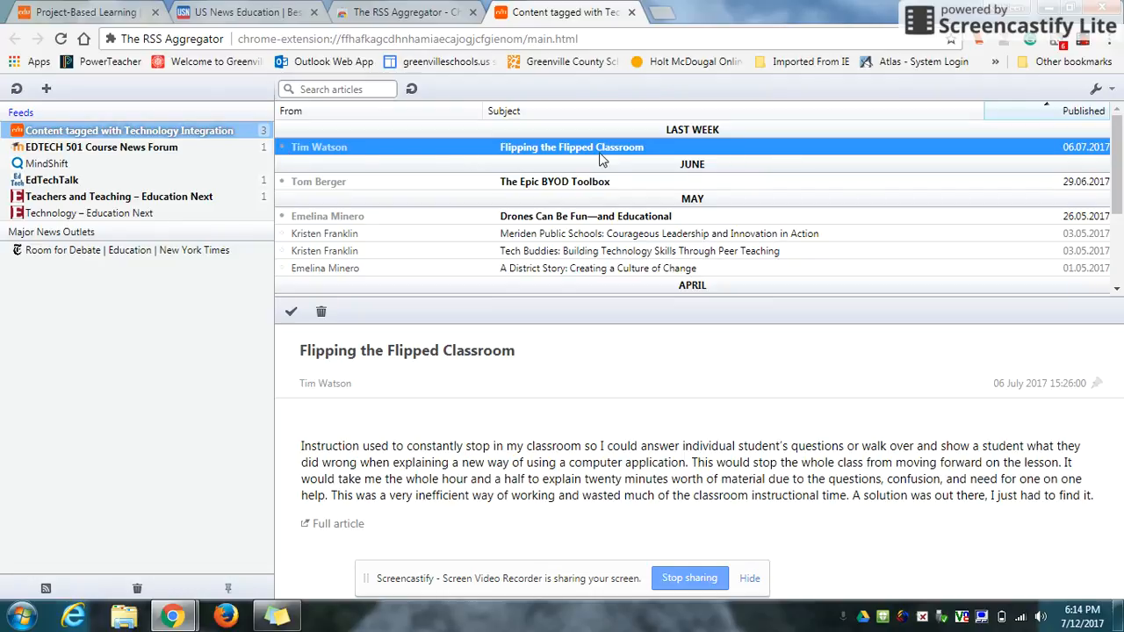
mouse_move(520, 256)
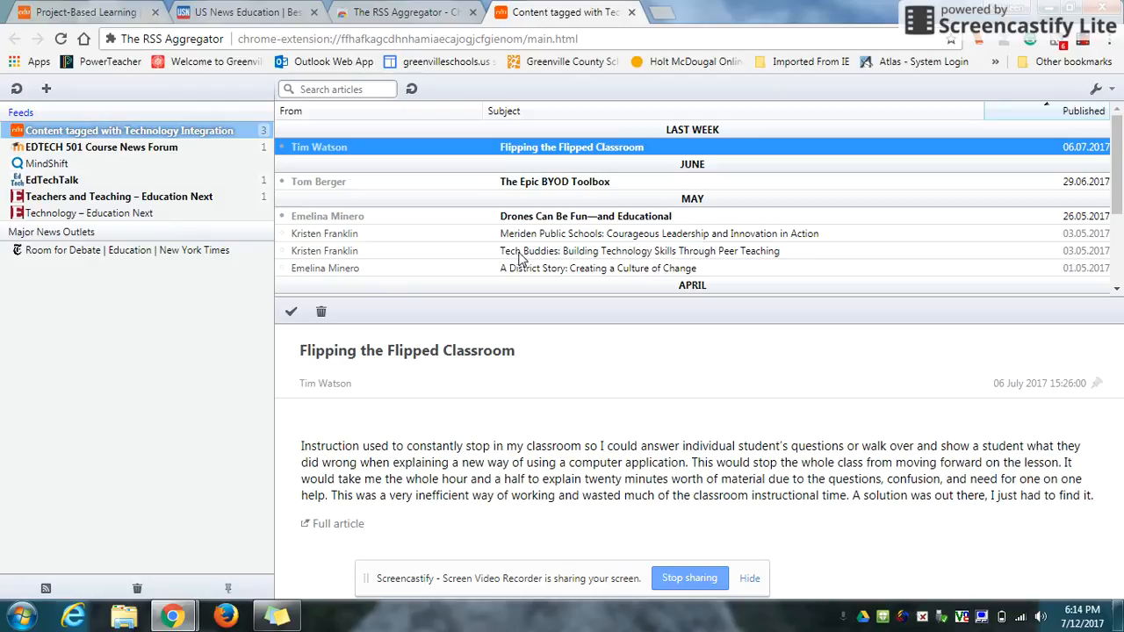
mouse_move(558, 260)
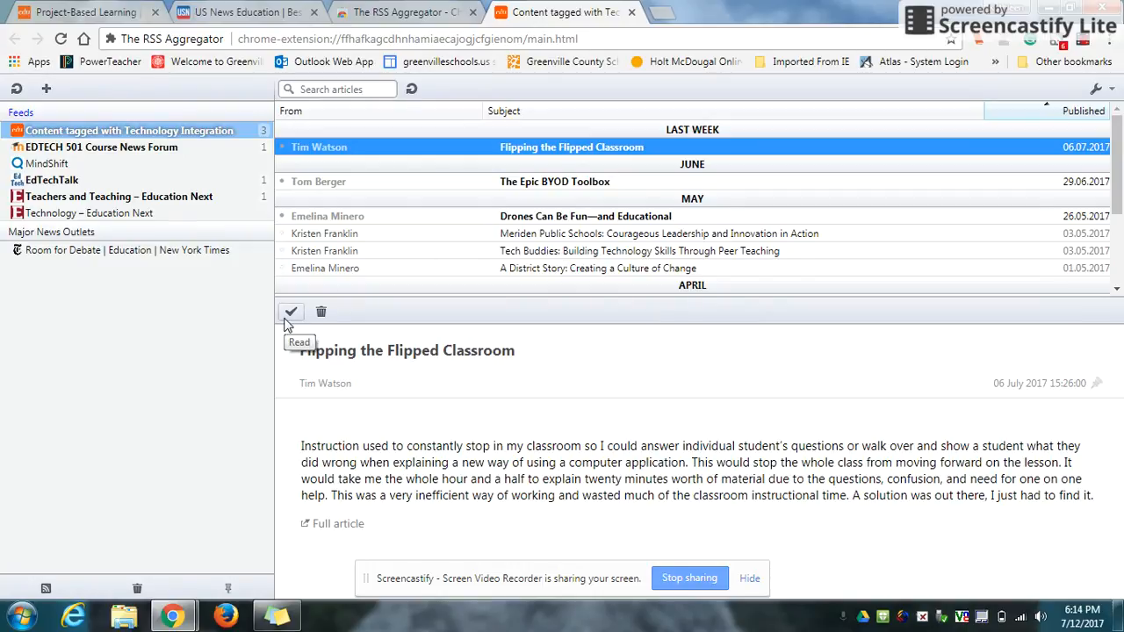
mouse_move(289, 156)
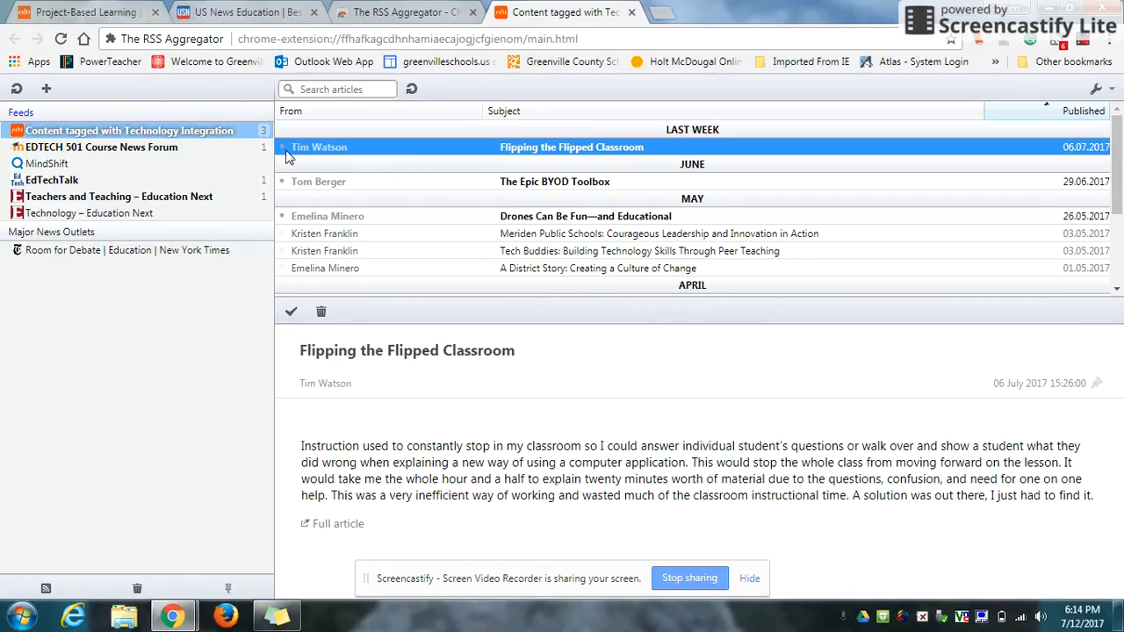
left_click(659, 232)
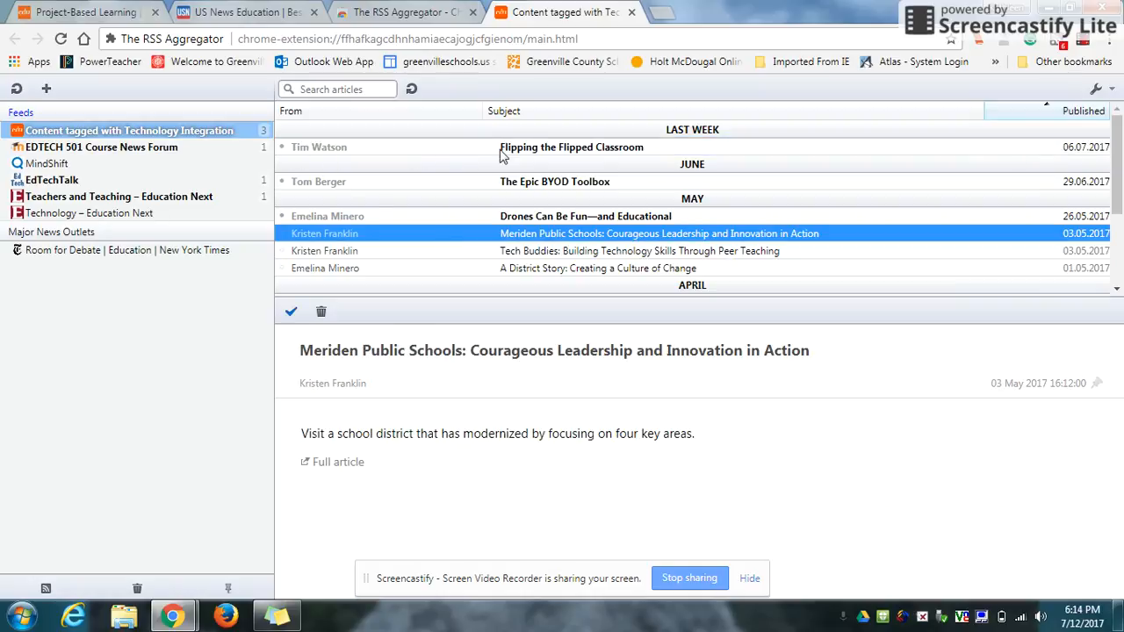
left_click(571, 148)
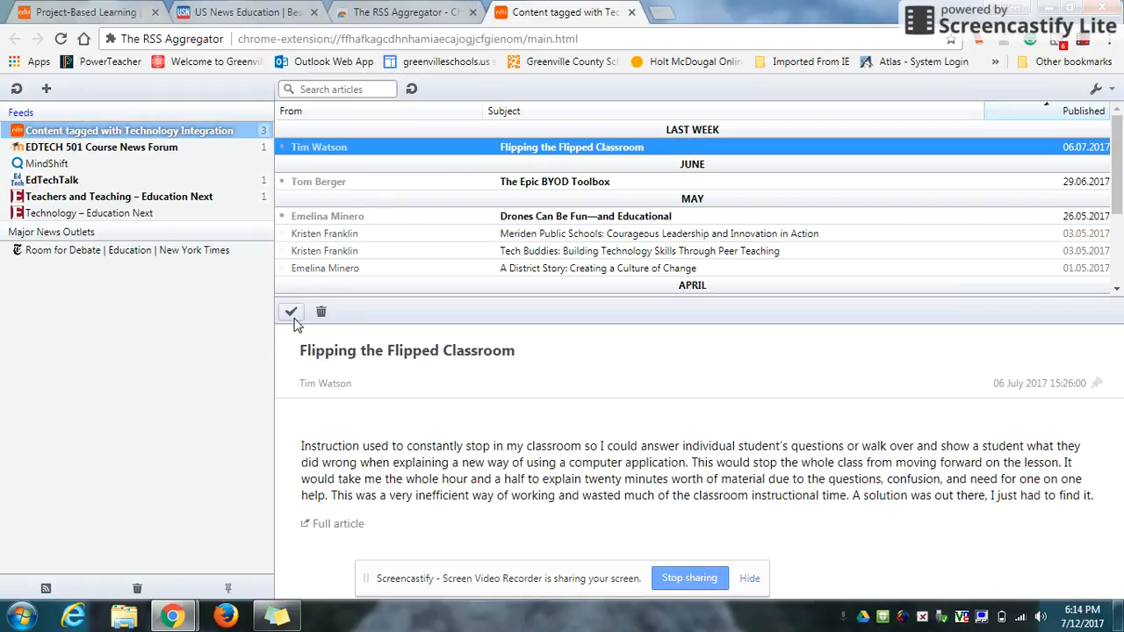
left_click(291, 313)
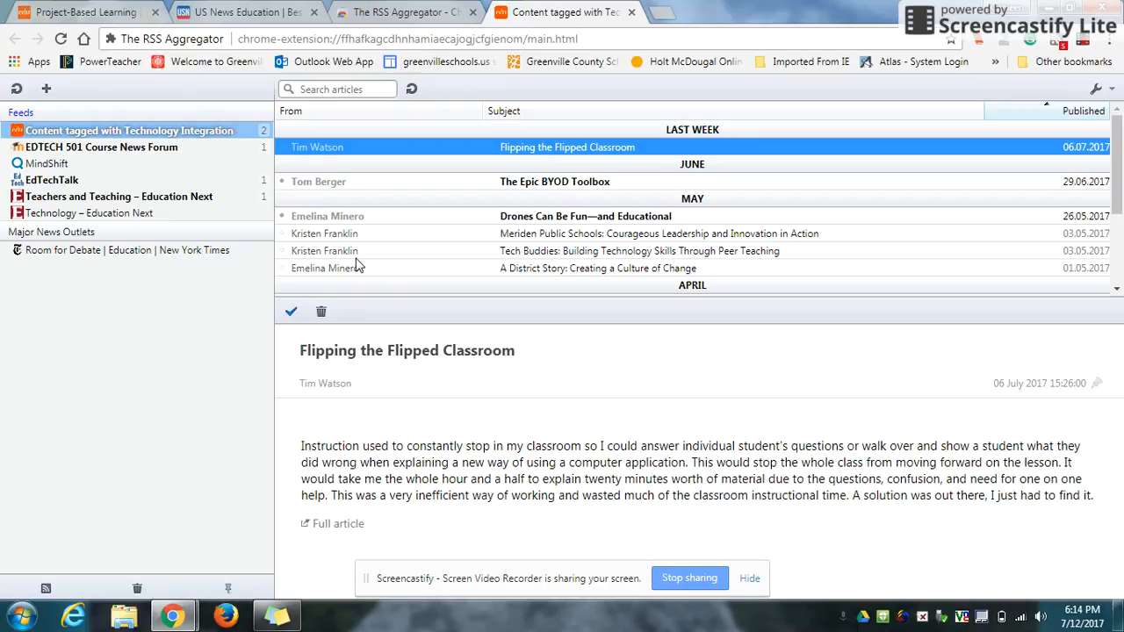
Read the Tech Buddies article, revisit Flipping the Flipped Classroom, then the A District Story article
left_click(639, 250)
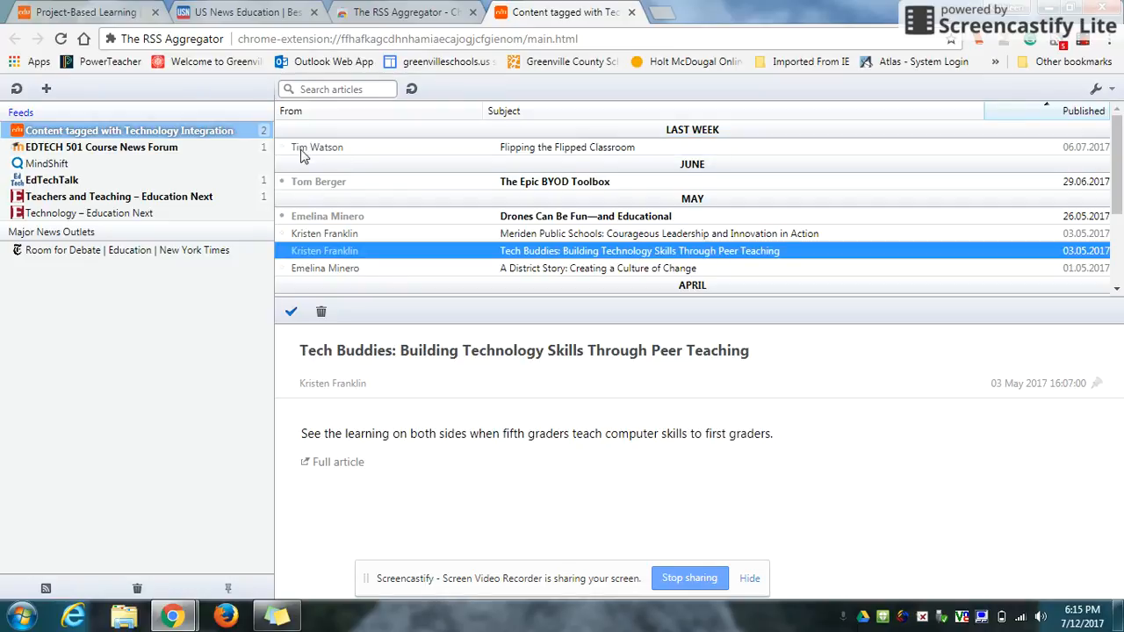
mouse_move(506, 151)
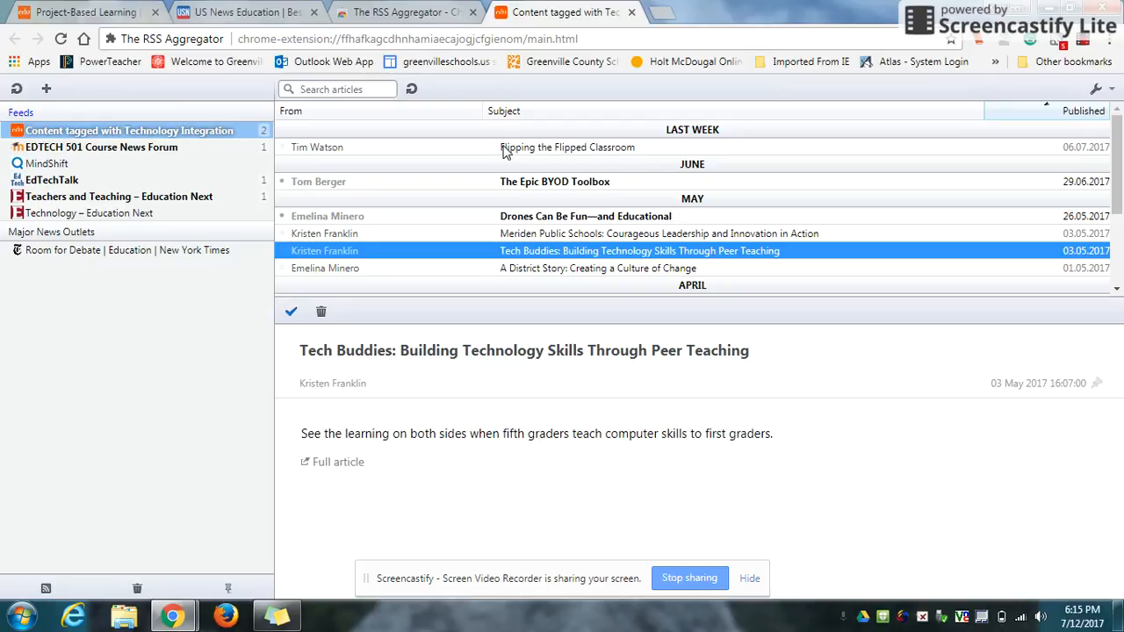
left_click(566, 147)
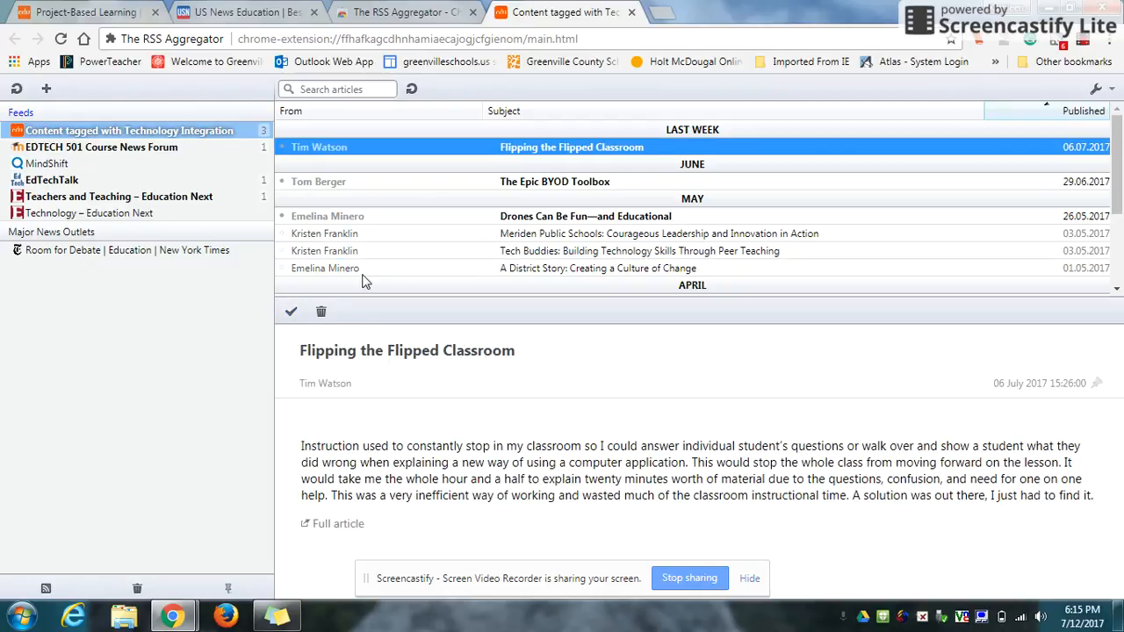
left_click(597, 267)
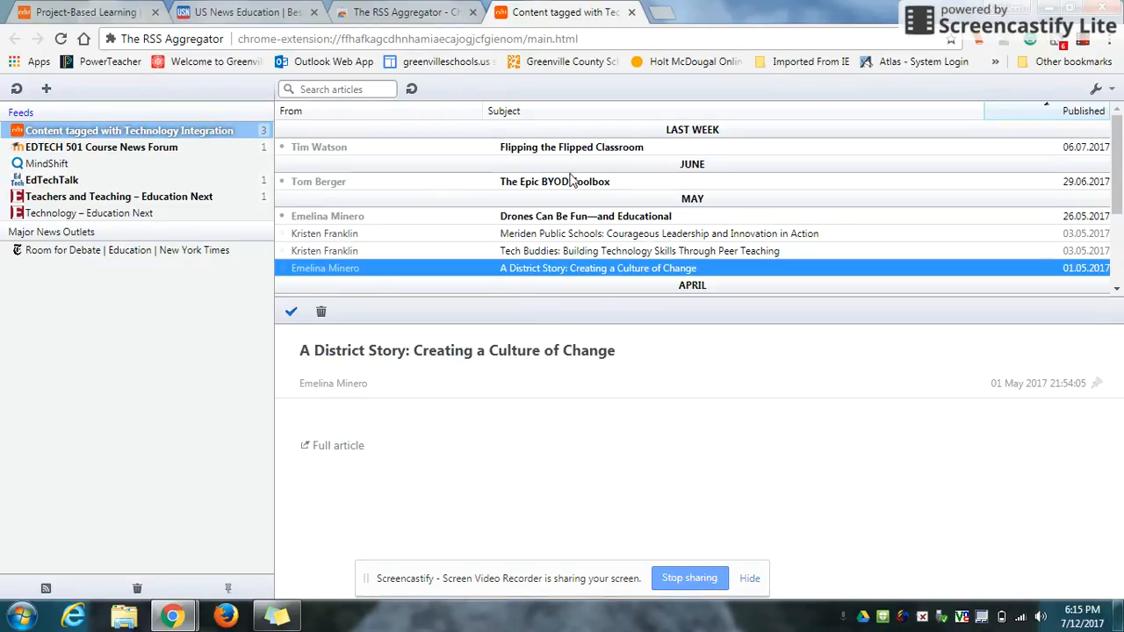
mouse_move(499, 160)
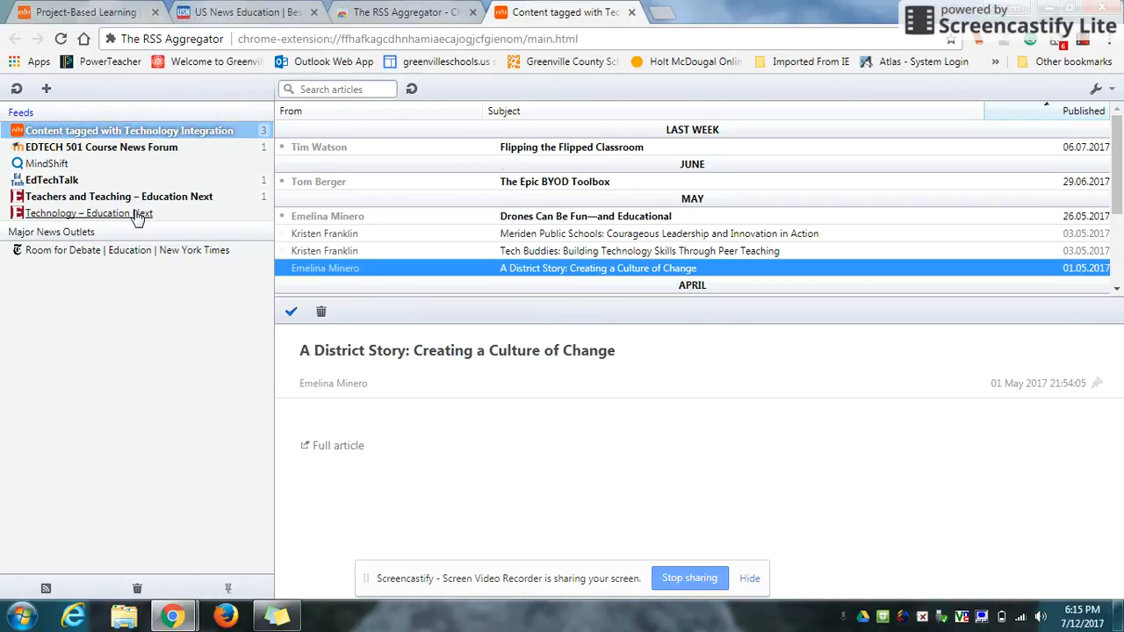
Subscribe to Edutopia's 'Content tagged with Project-Based Learning' RSS feed with its ten articles
left_click(84, 12)
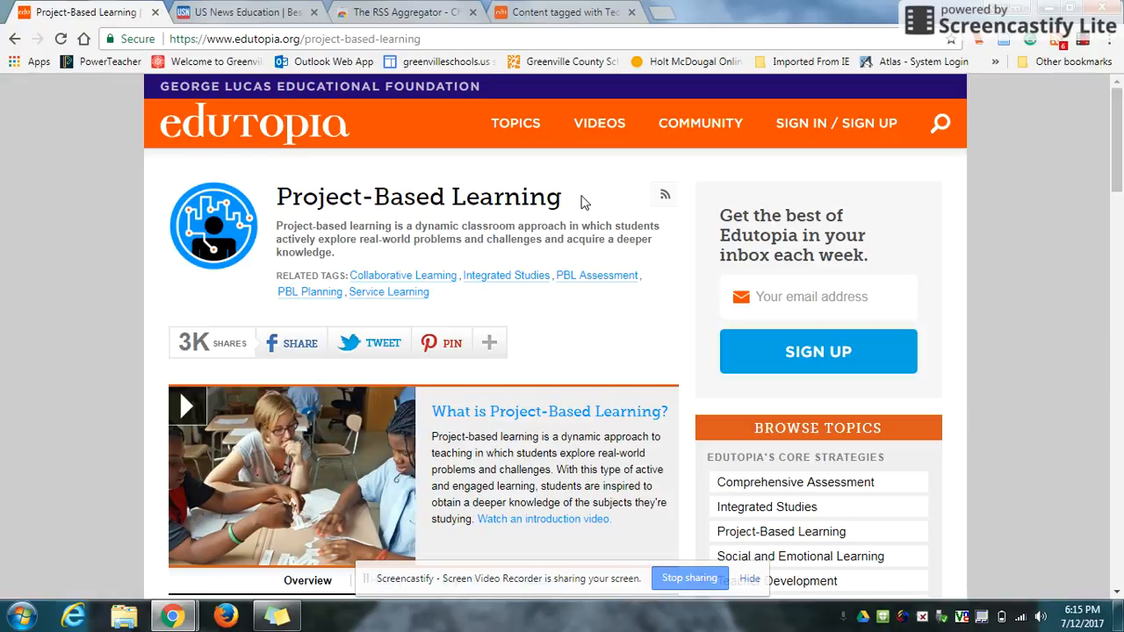
mouse_move(664, 193)
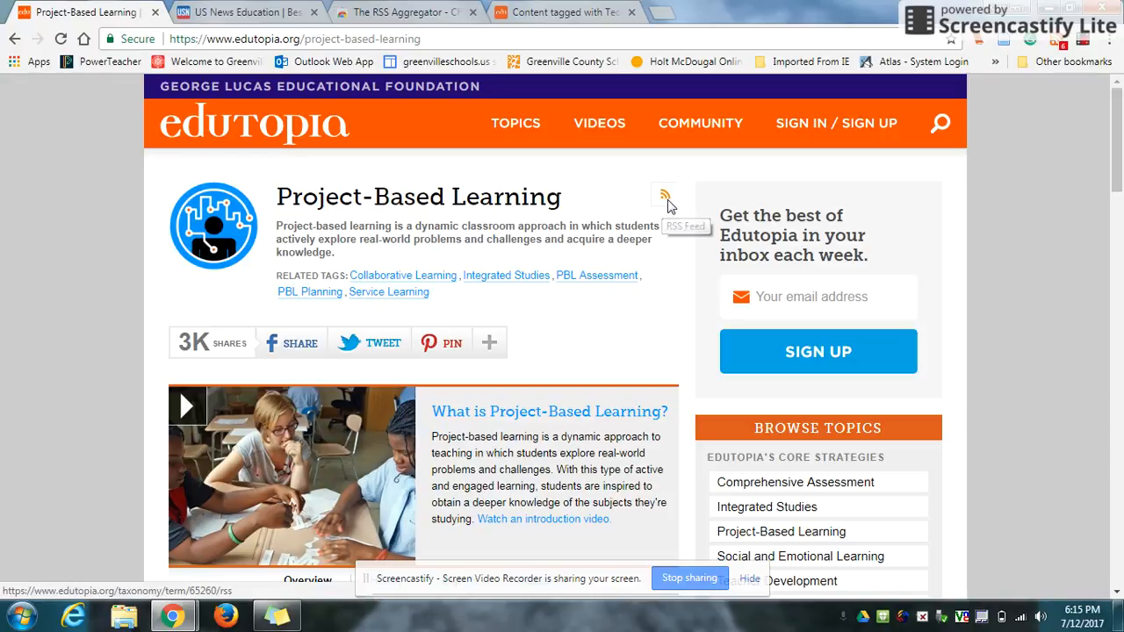
left_click(664, 194)
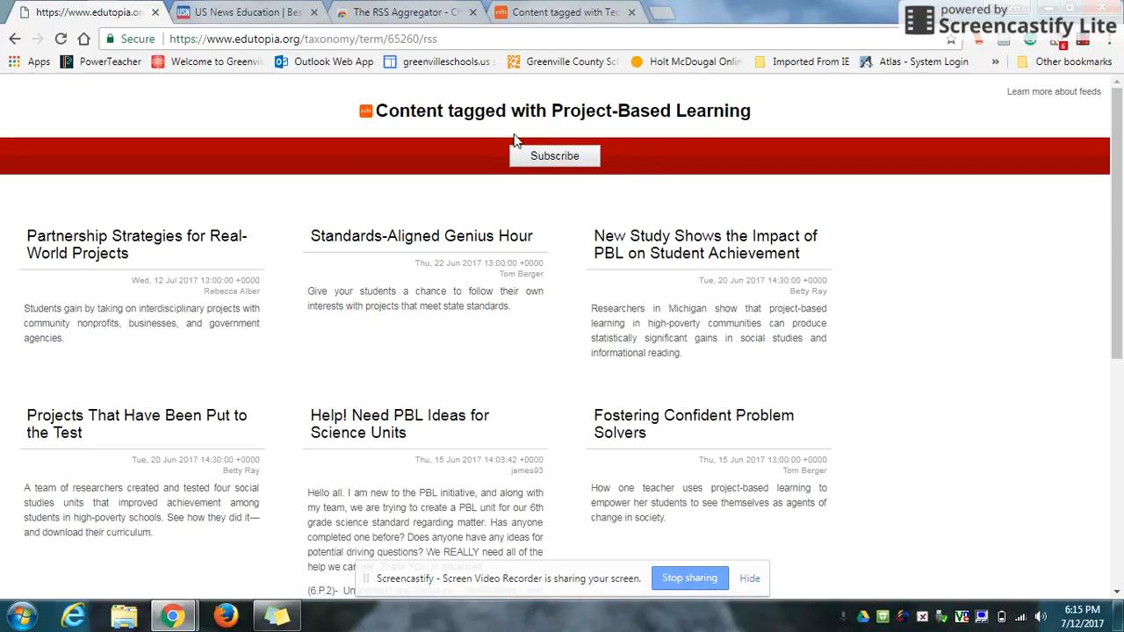
mouse_move(527, 179)
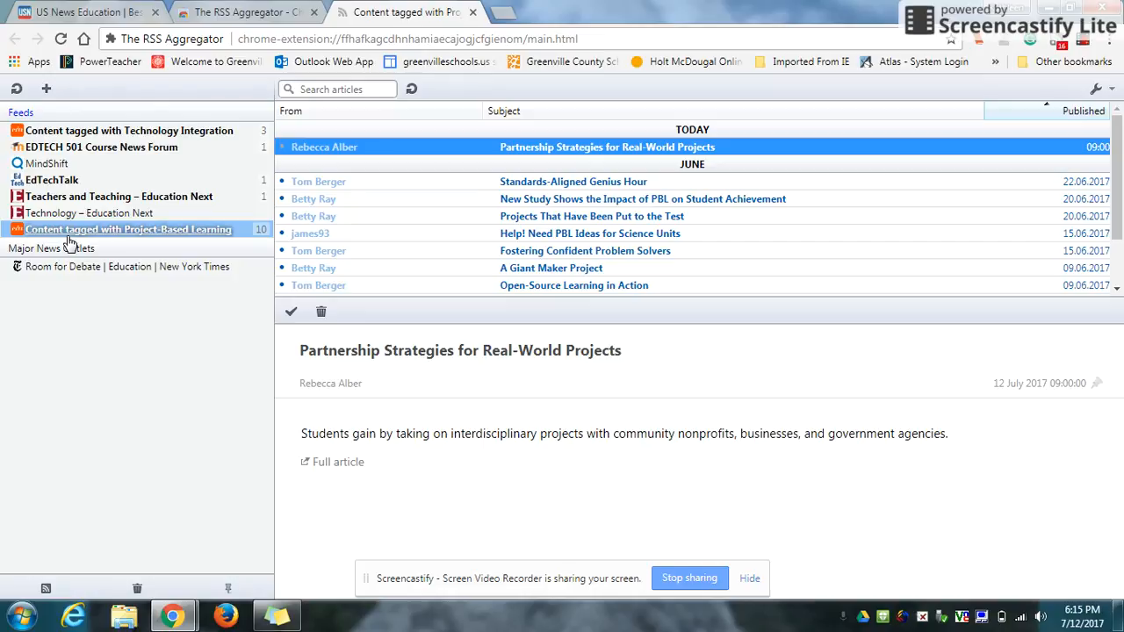
mouse_move(263, 238)
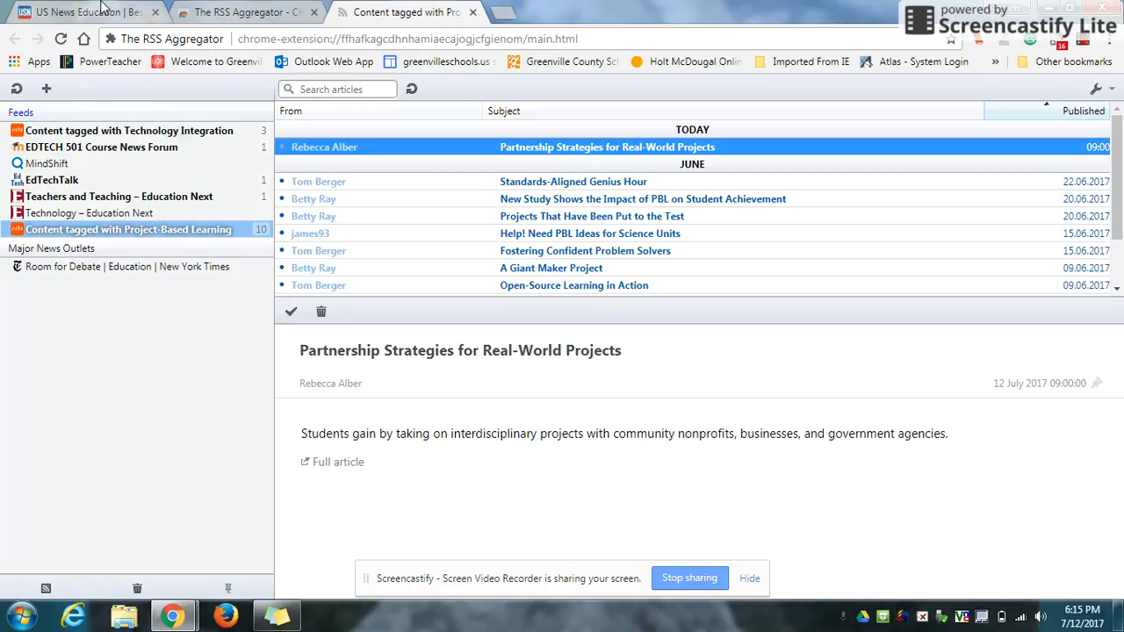
Subscribe to the 'U.S. News - Education' feed, adding its 100 articles to the reader
left_click(79, 11)
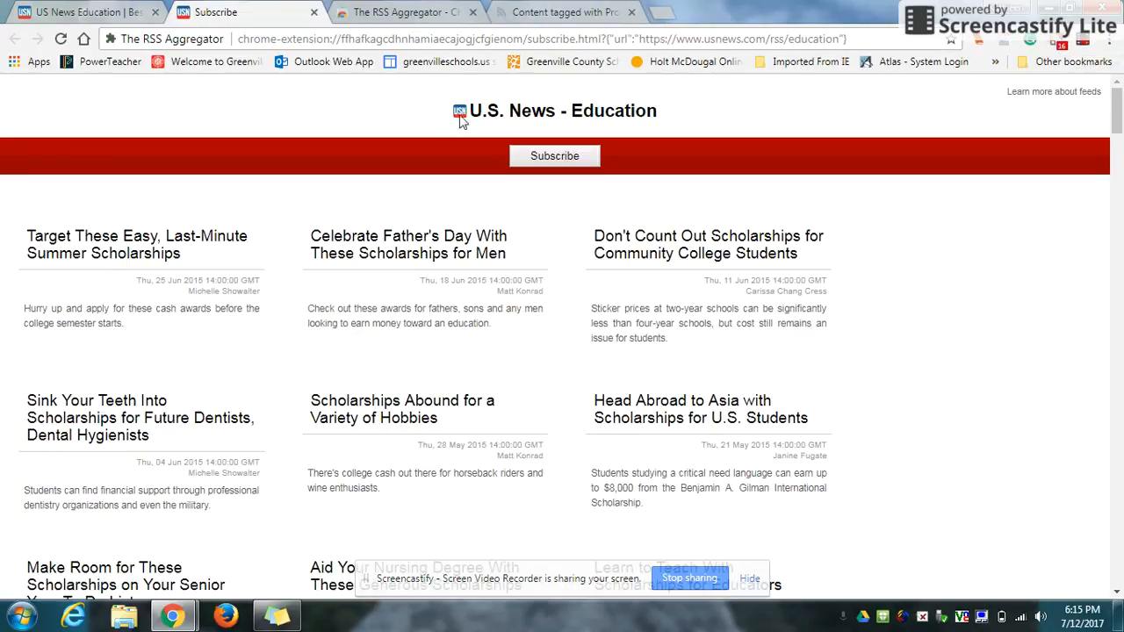
left_click(555, 154)
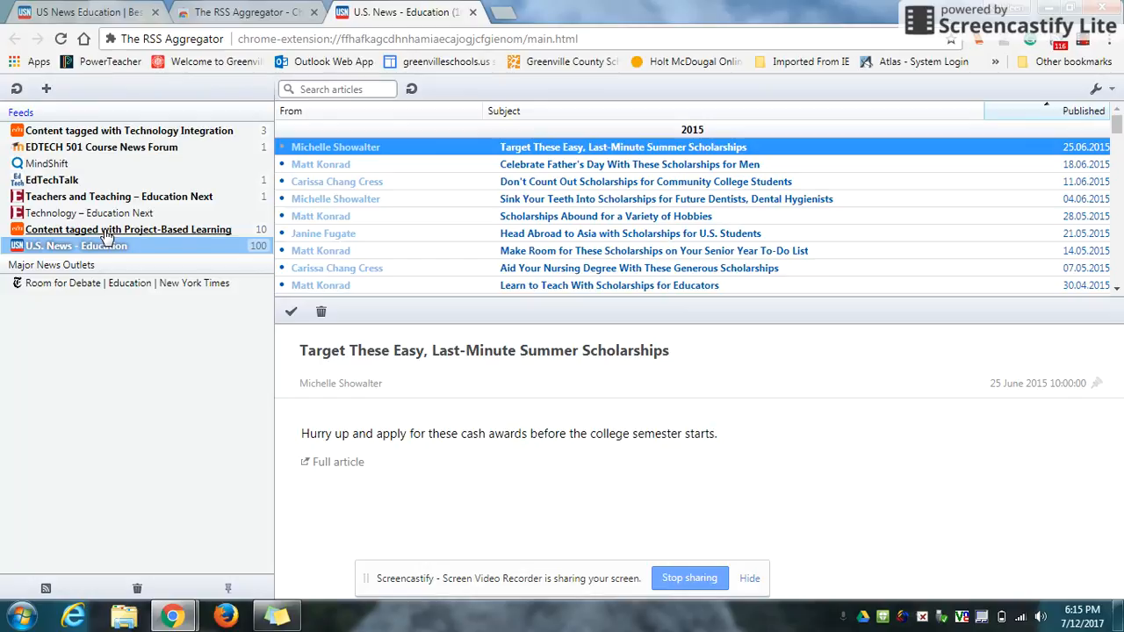
right_click(128, 228)
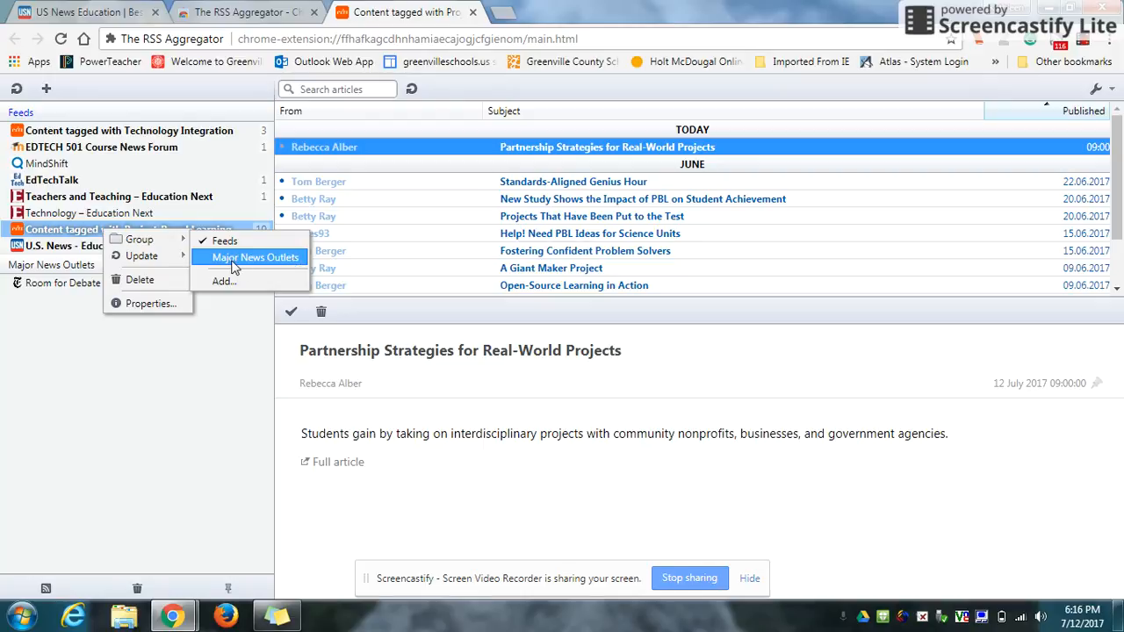
mouse_move(148, 272)
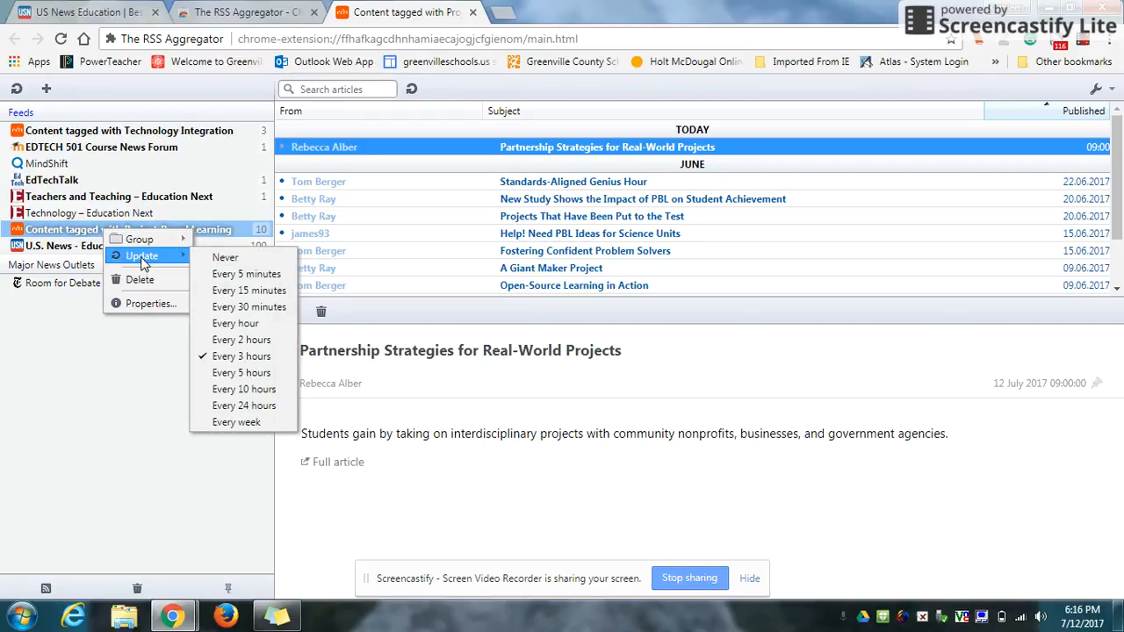
mouse_move(246, 274)
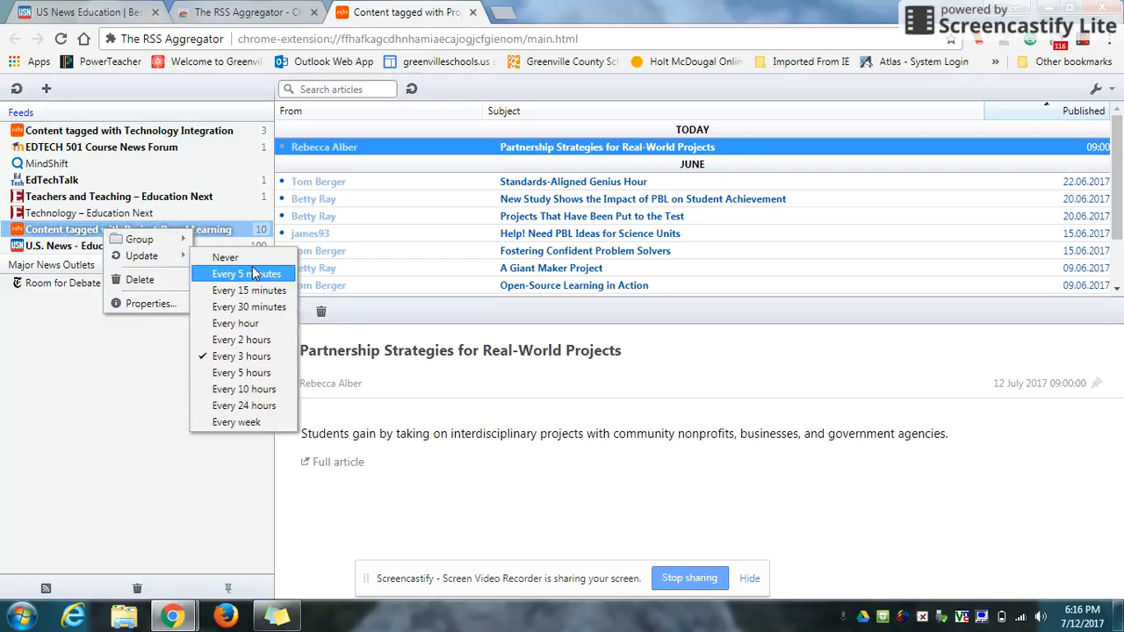
mouse_move(258, 355)
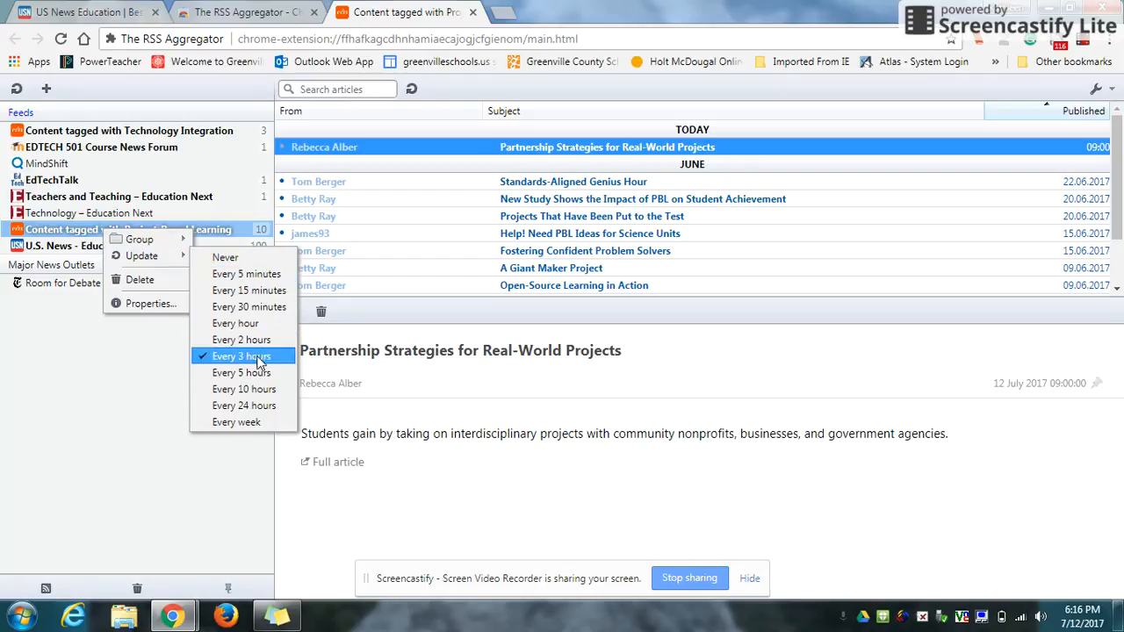
mouse_move(140, 279)
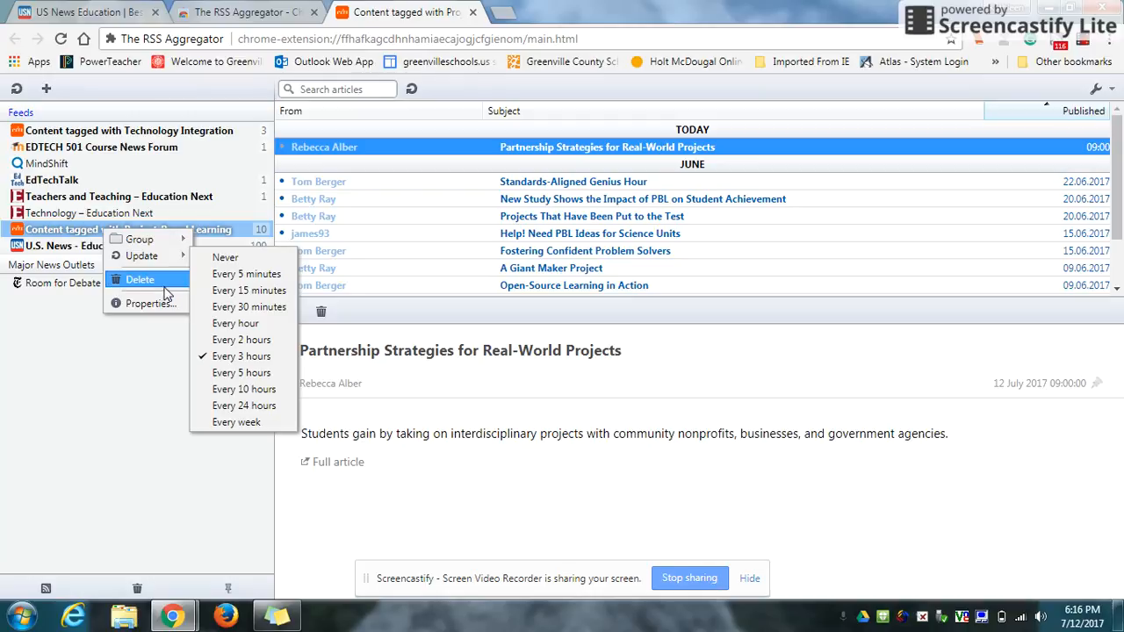
left_click(105, 360)
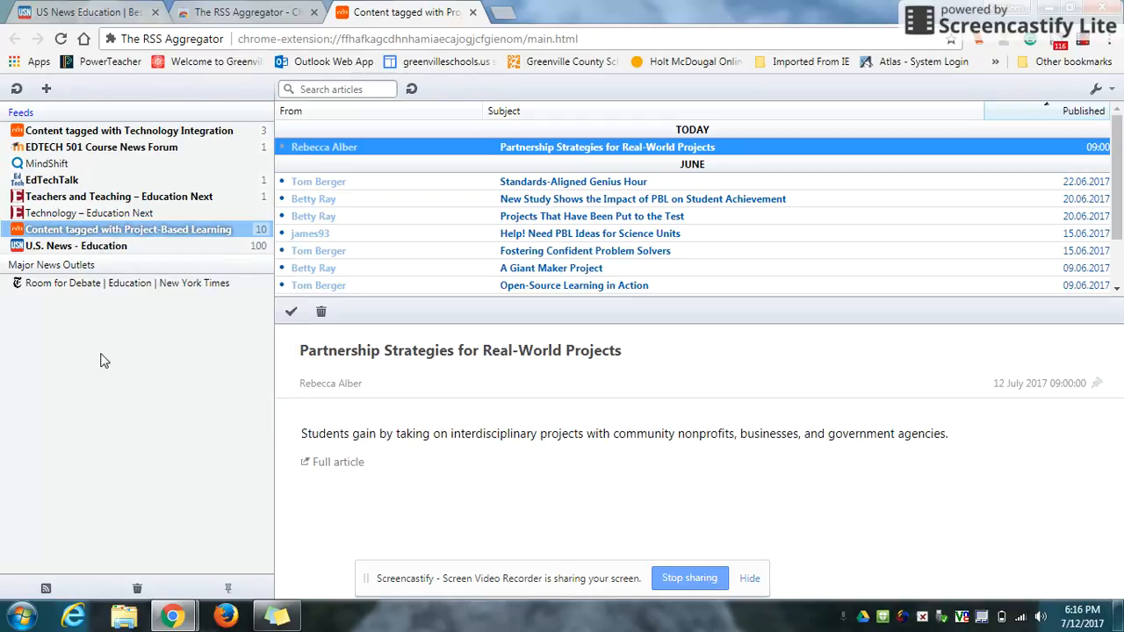
mouse_move(57, 218)
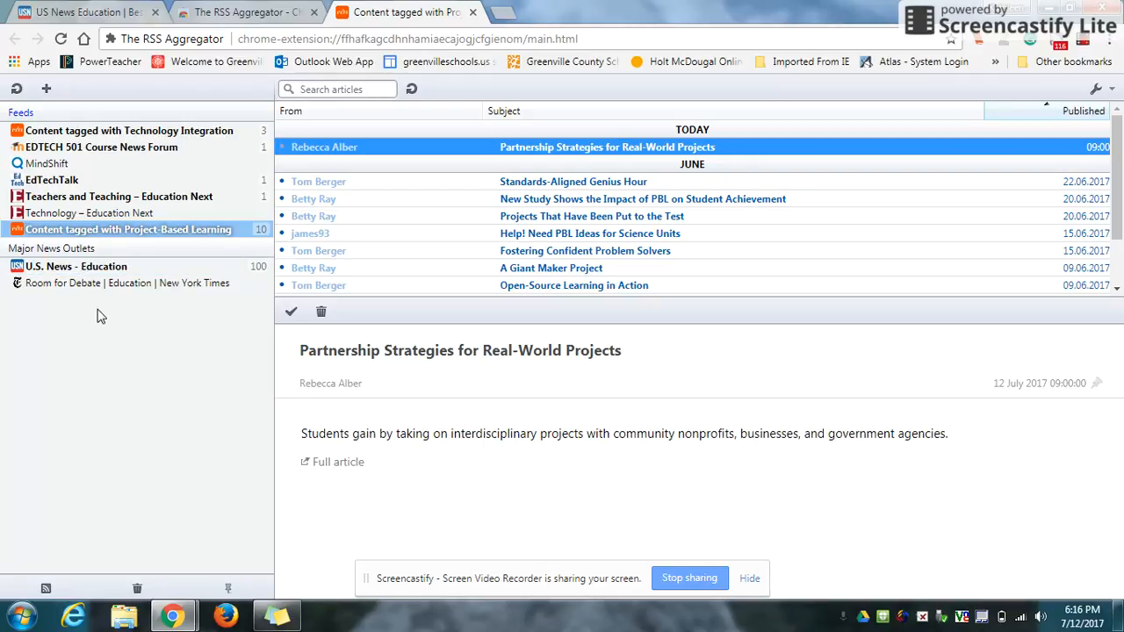
mouse_move(81, 127)
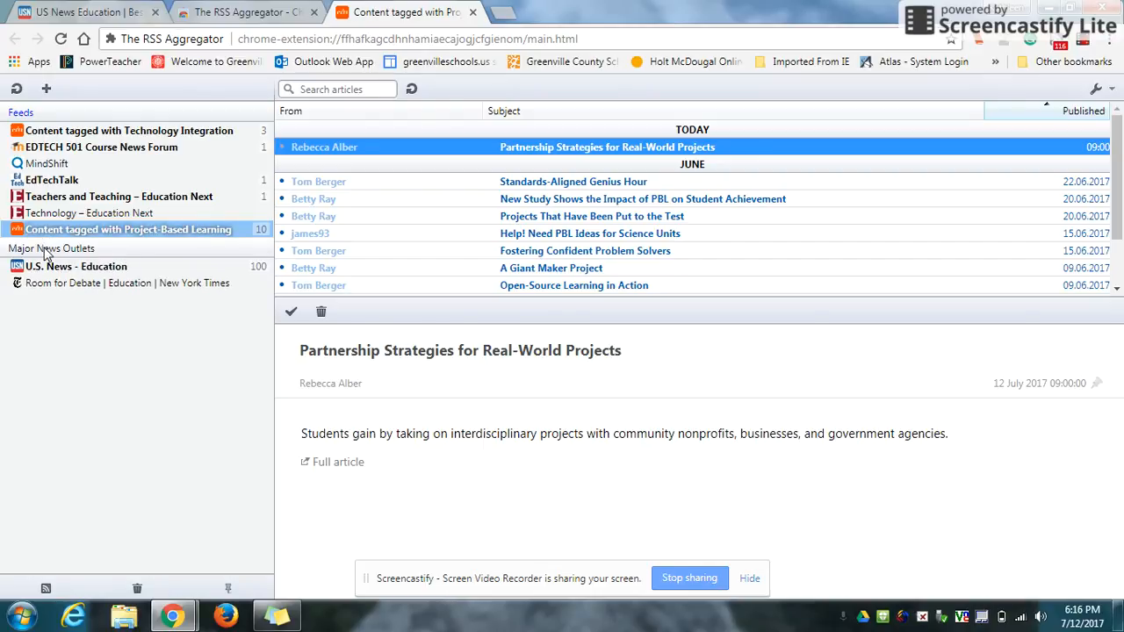
Collapse and re-expand the Feeds group, then expand Major News Outlets showing U.S. News - Education inside
left_click(21, 113)
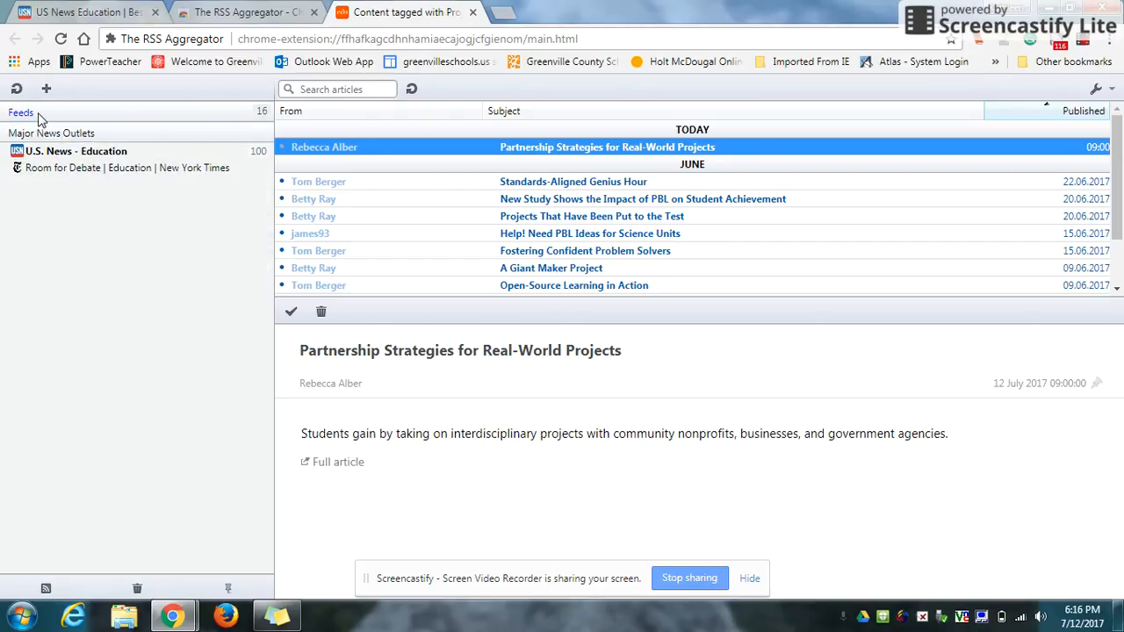
left_click(21, 113)
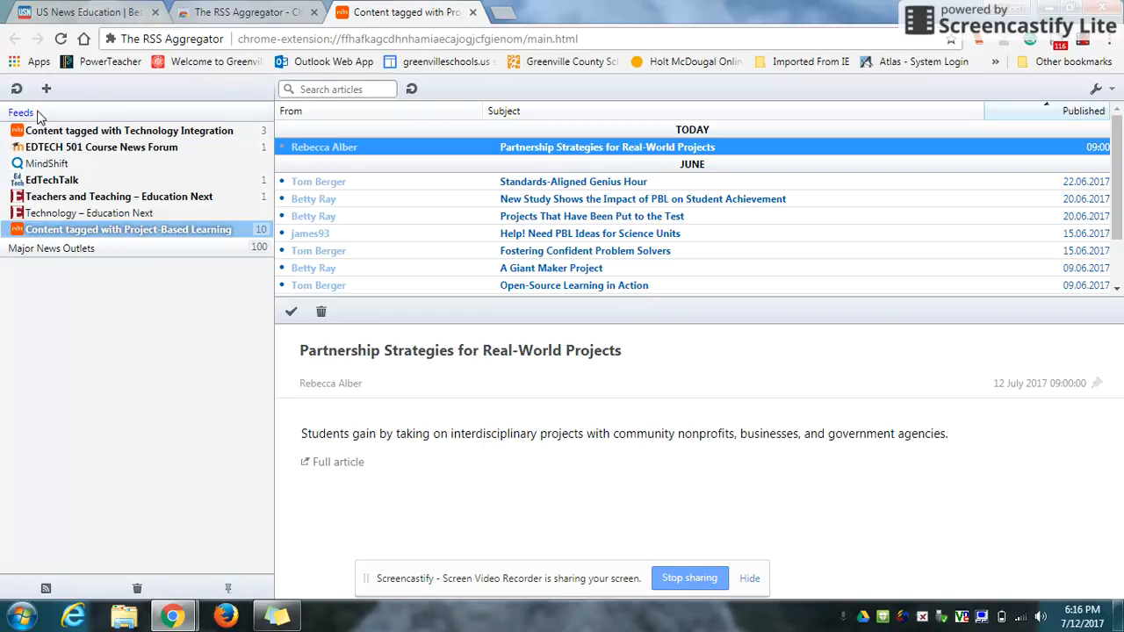
left_click(51, 247)
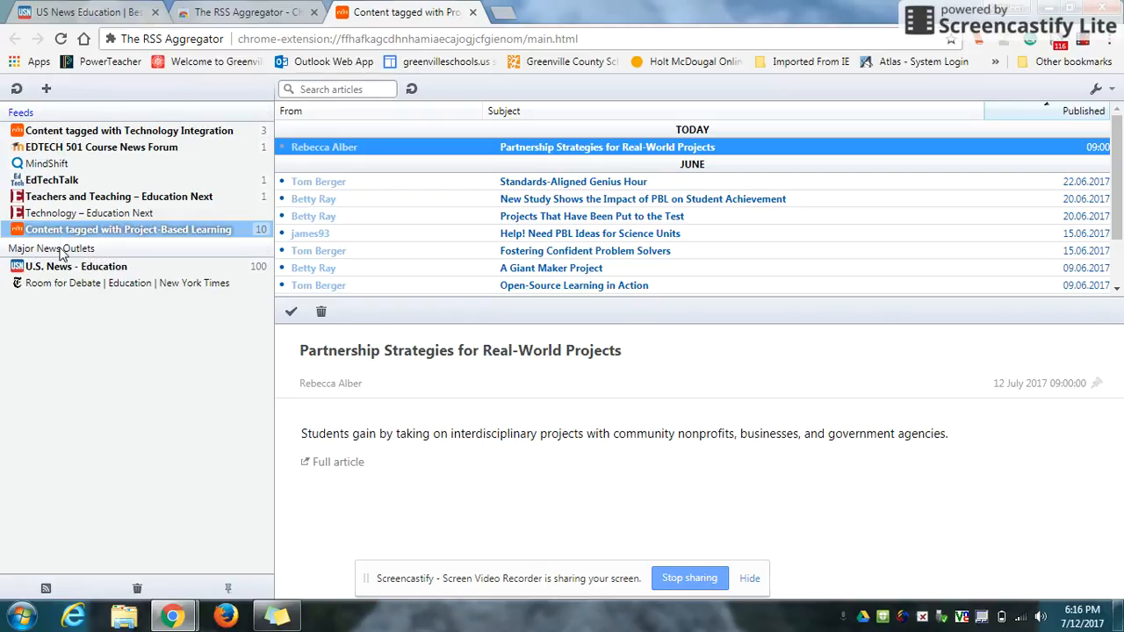